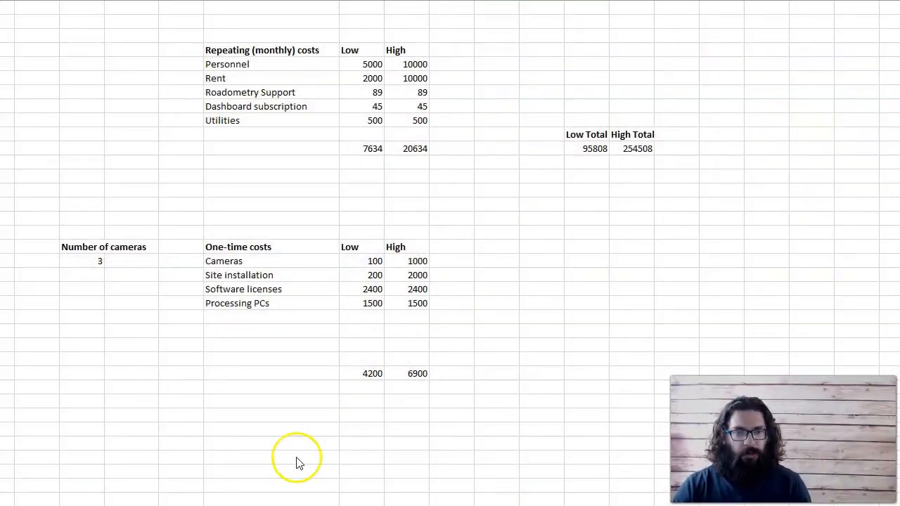
{"action": "mouse_move", "coordinate": [165, 98]}
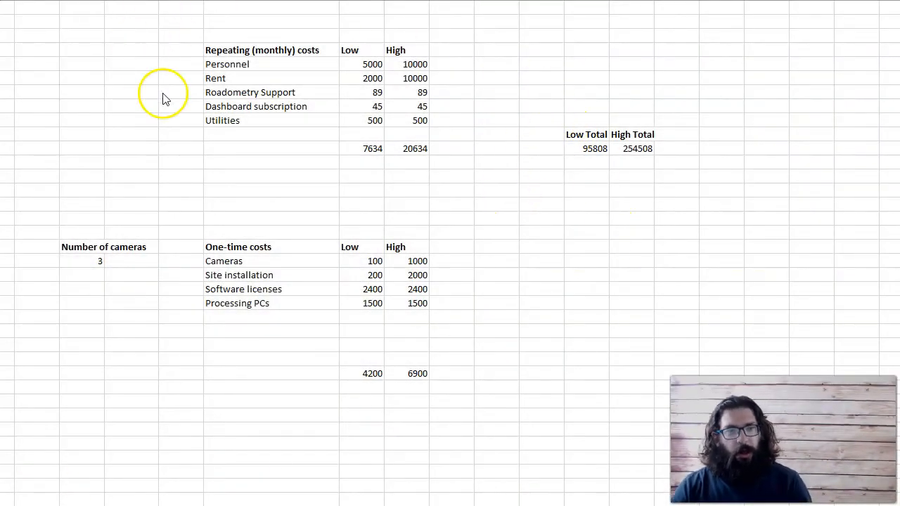
Review the Rent, Cameras, Processing PCs, Site installation and Personnel cost items
{"action": "left_click", "coordinate": [82, 289]}
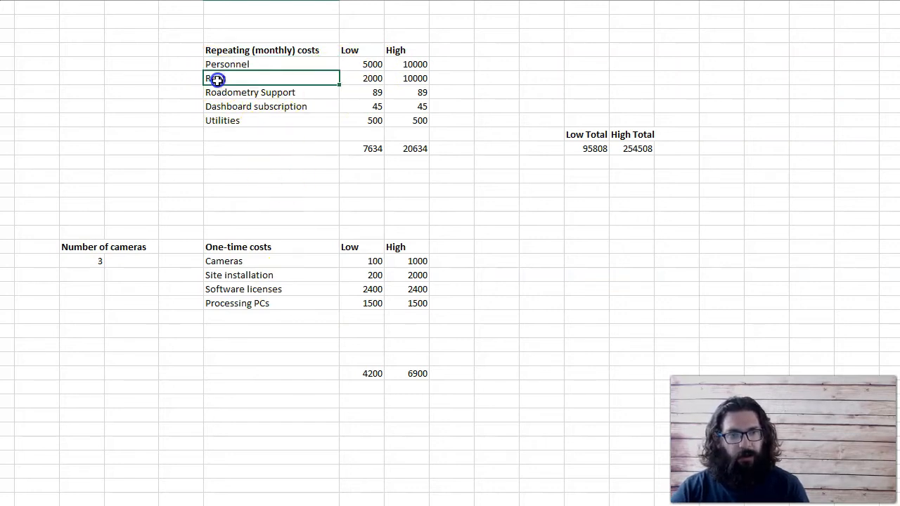
{"action": "left_click", "coordinate": [242, 260]}
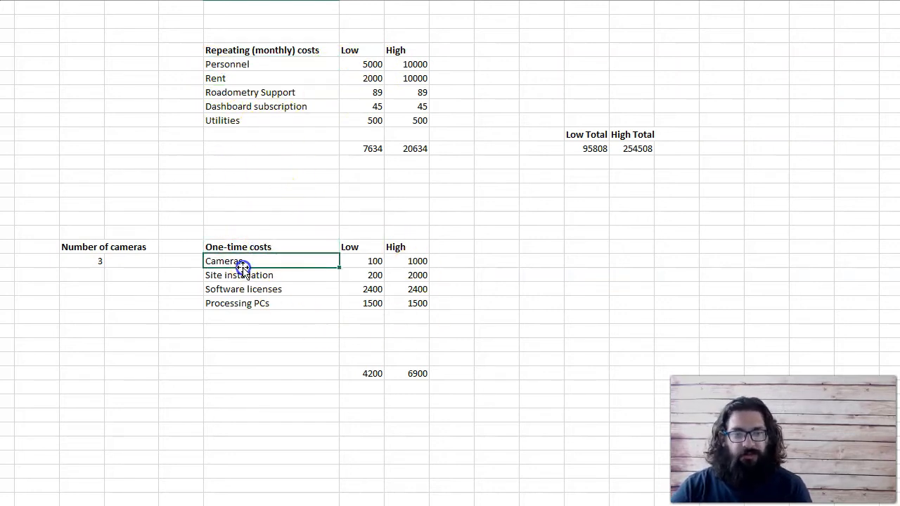
{"action": "left_click", "coordinate": [271, 303]}
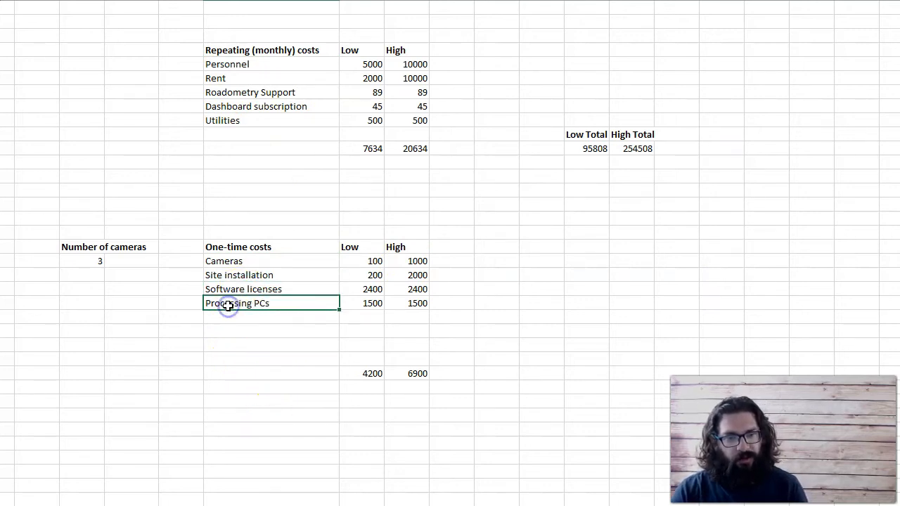
{"action": "left_click", "coordinate": [413, 274]}
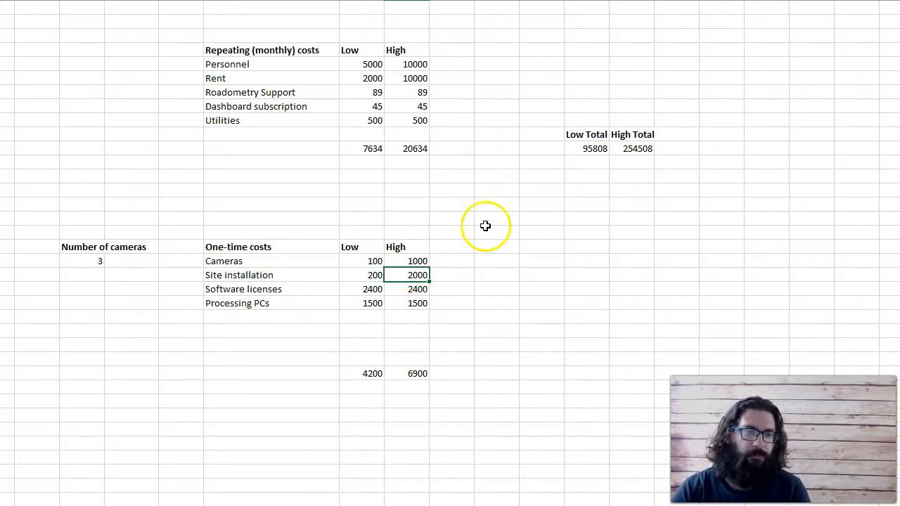
{"action": "left_click", "coordinate": [361, 64]}
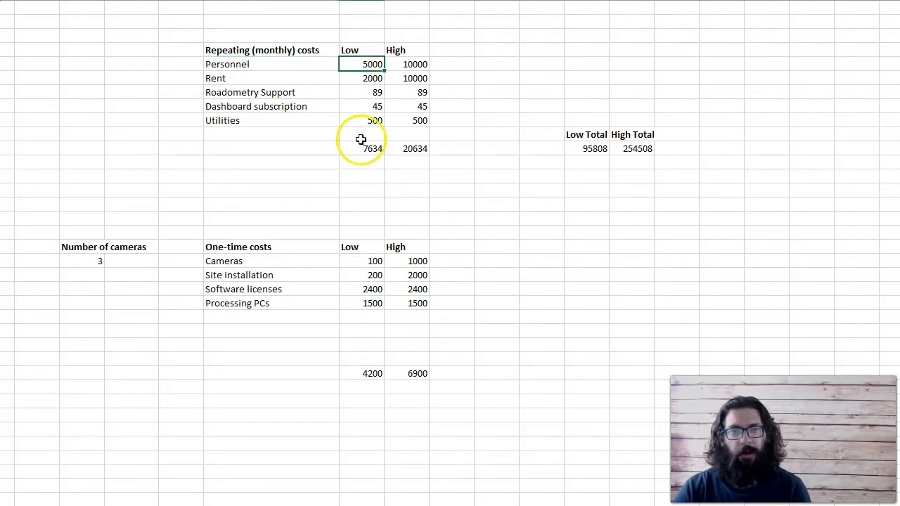
{"action": "left_click", "coordinate": [406, 64]}
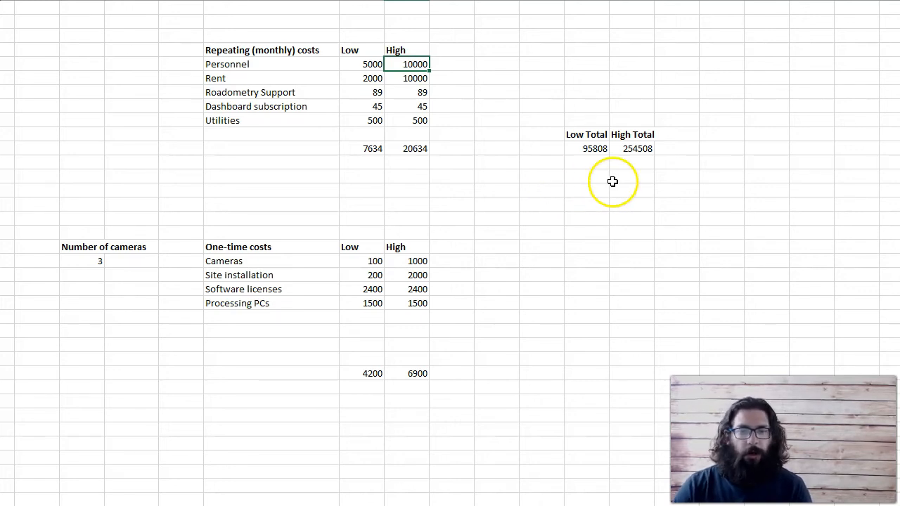
{"action": "mouse_move", "coordinate": [257, 173]}
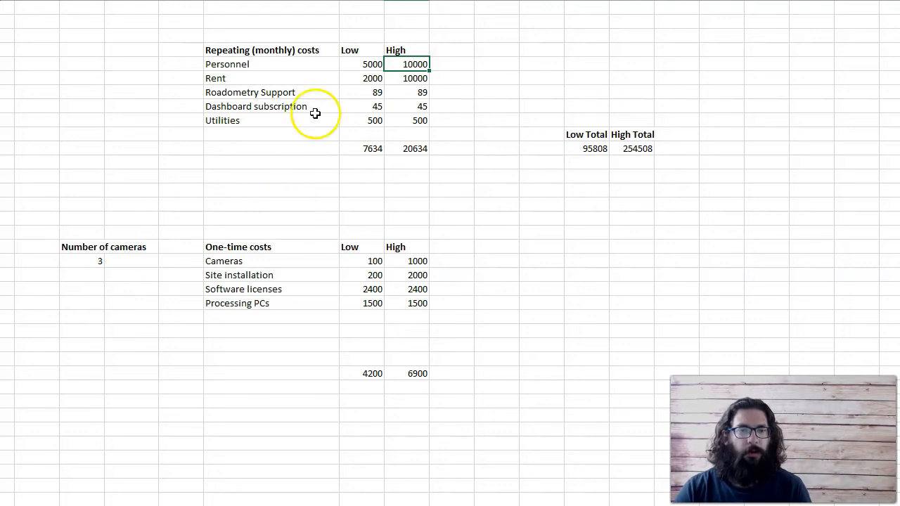
Review Personnel (5000/10000), Rent (2000/10000) and low Utilities (500) costs
{"action": "left_click", "coordinate": [362, 78]}
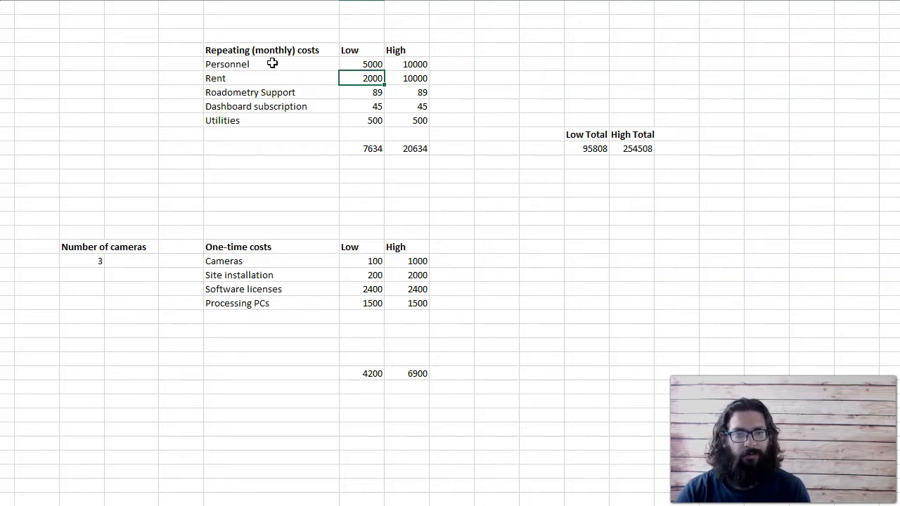
{"action": "left_click", "coordinate": [413, 78]}
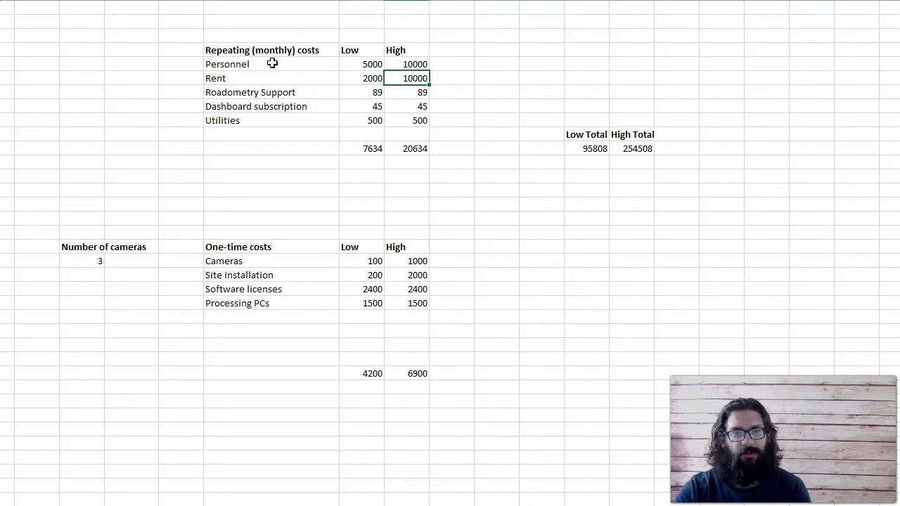
{"action": "left_click", "coordinate": [361, 78]}
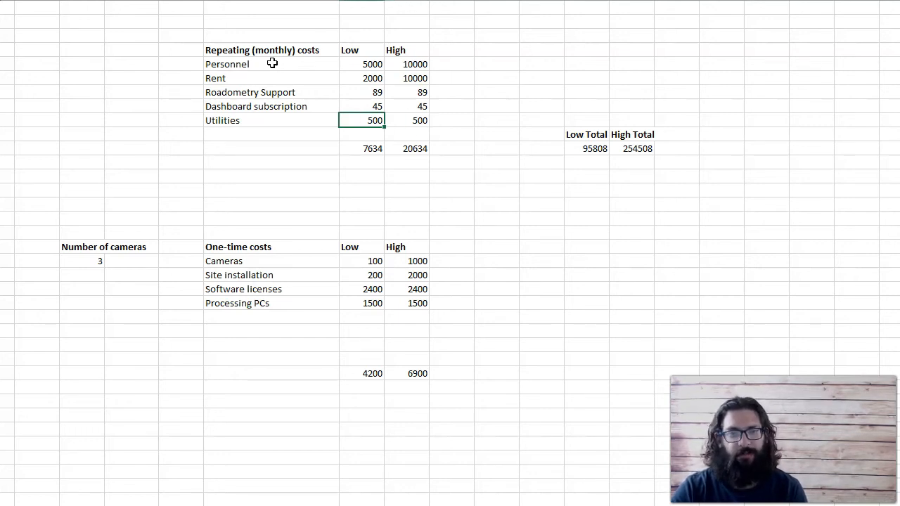
{"action": "left_click", "coordinate": [361, 218]}
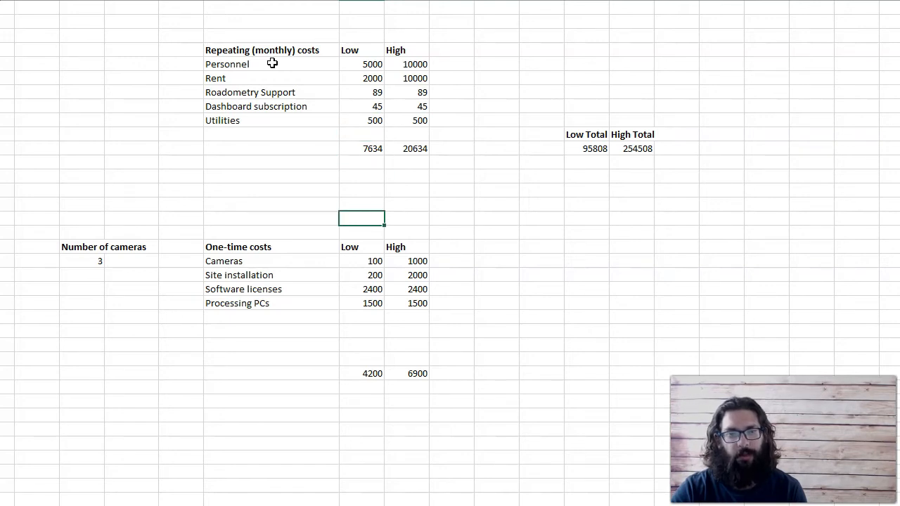
{"action": "left_click", "coordinate": [360, 246]}
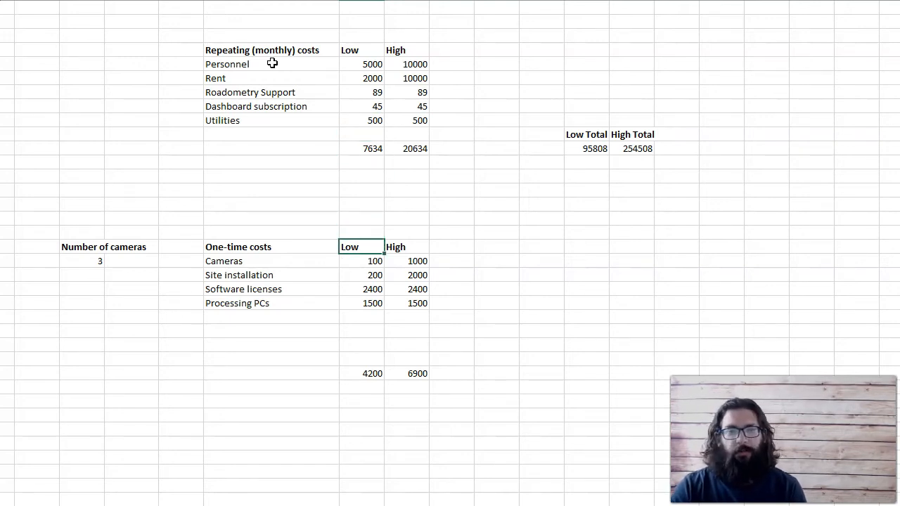
{"action": "left_click", "coordinate": [360, 261]}
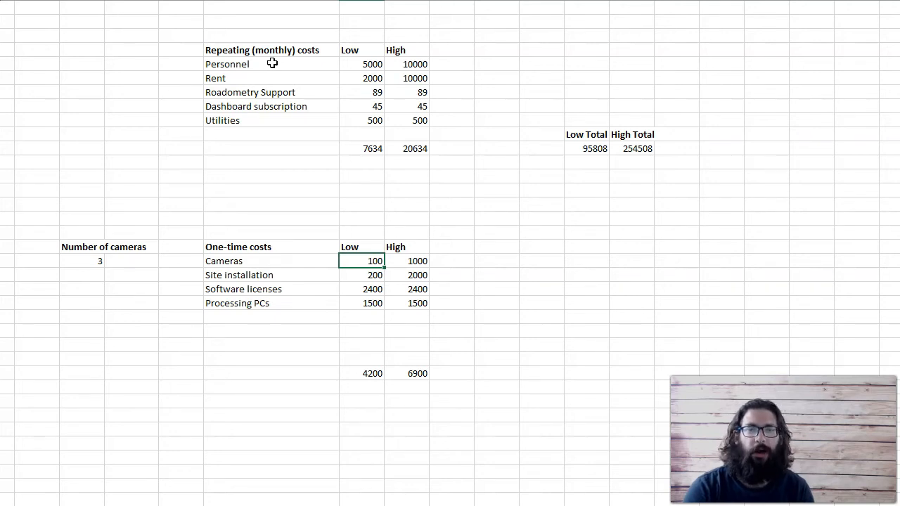
Review Cameras (100/1000), Site installation (200/2000) and Software licenses (2400) costs
{"action": "left_click", "coordinate": [406, 261]}
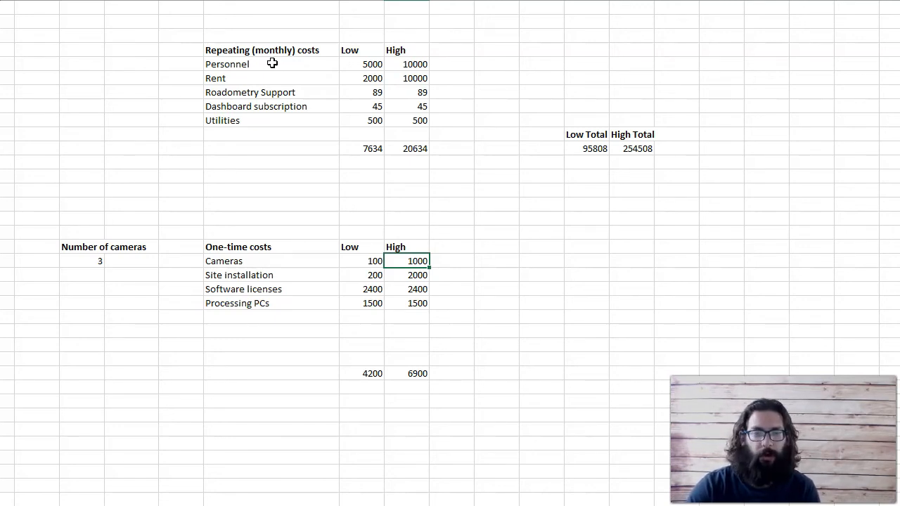
{"action": "left_click", "coordinate": [362, 275]}
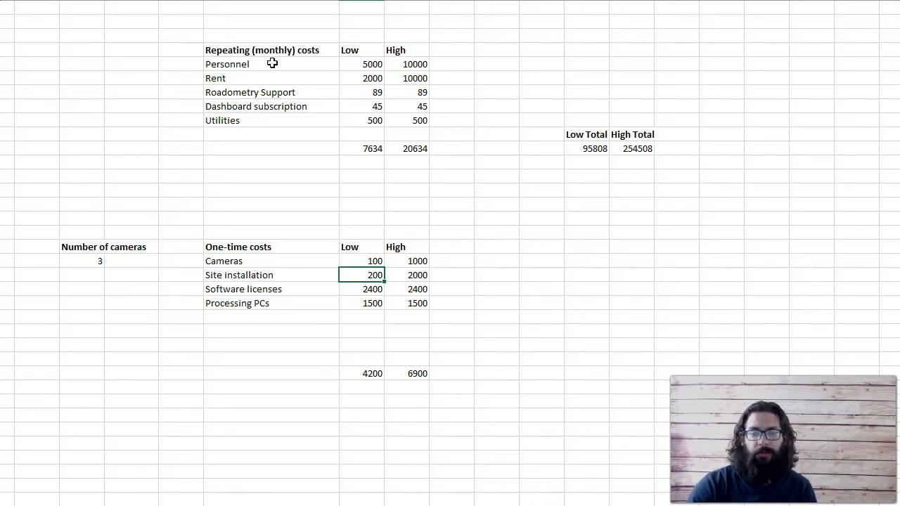
{"action": "left_click", "coordinate": [416, 274]}
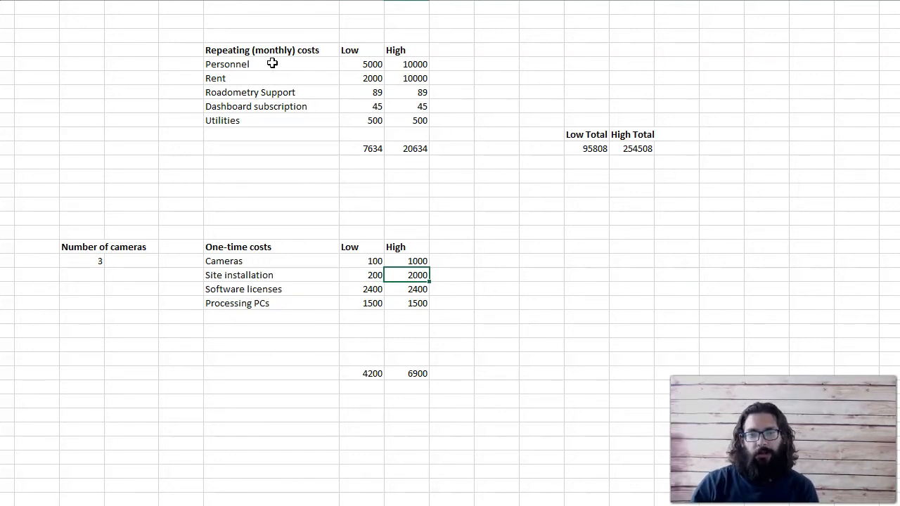
{"action": "left_click", "coordinate": [362, 289]}
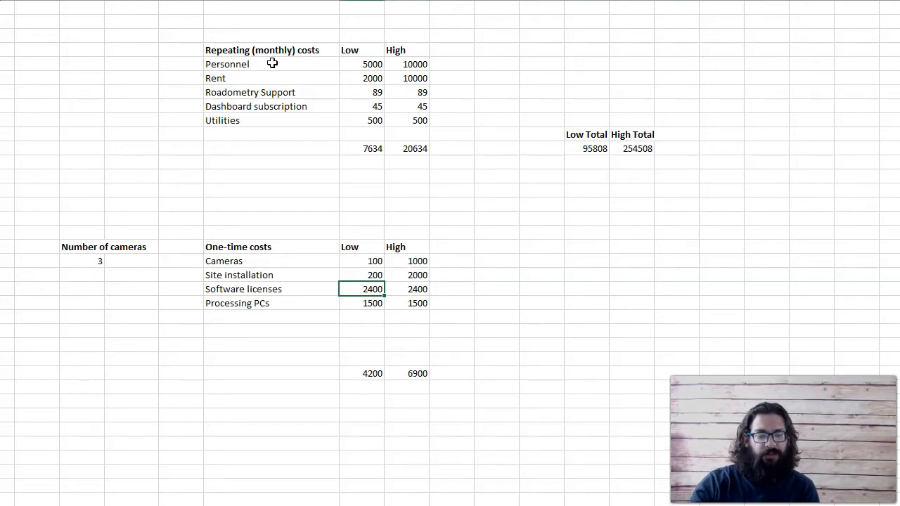
{"action": "left_click", "coordinate": [405, 275]}
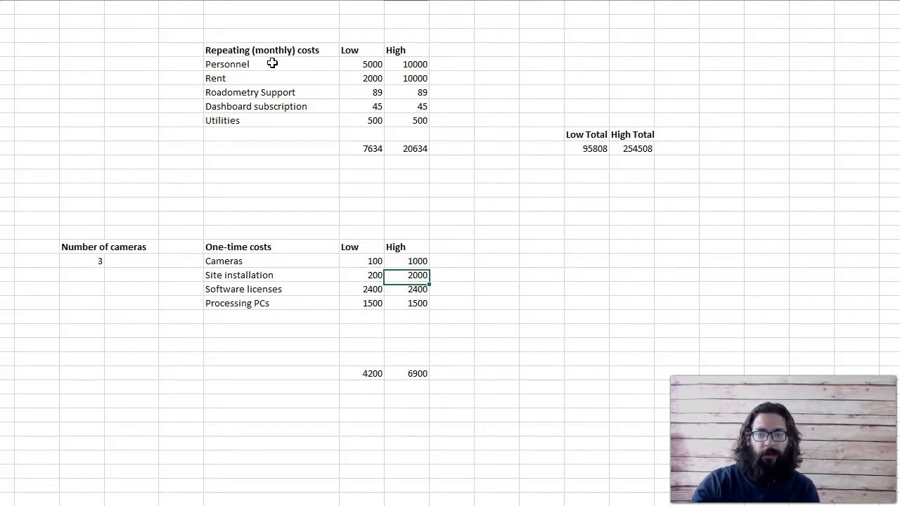
{"action": "left_click", "coordinate": [362, 289]}
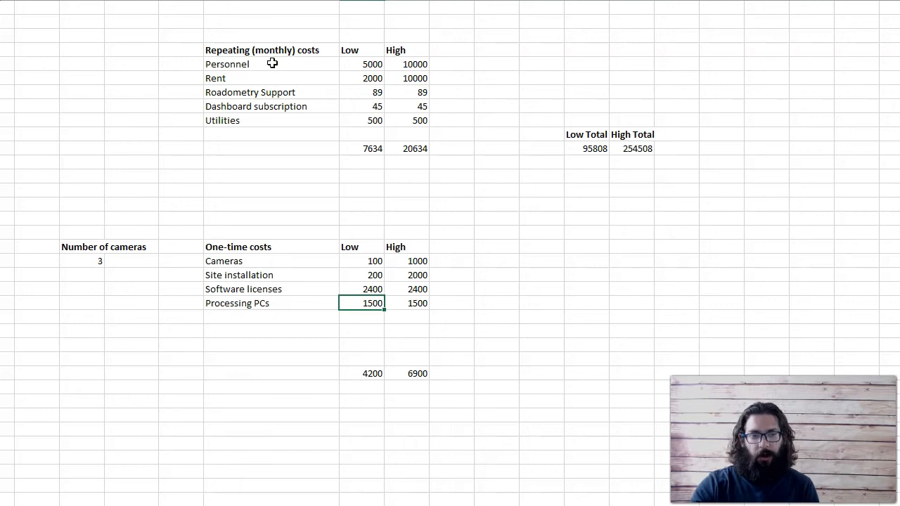
Check Processing PCs (1500), the camera count of 3, and the Low and High Totals
{"action": "left_click", "coordinate": [82, 260]}
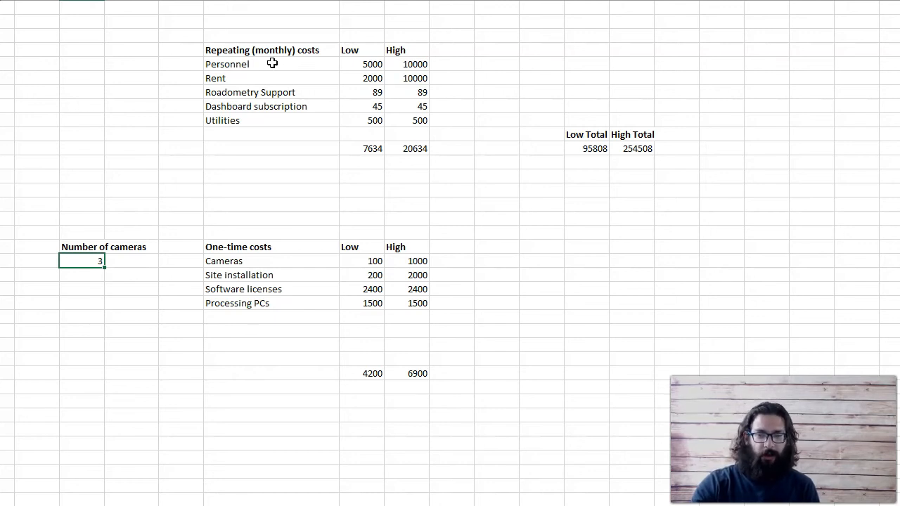
{"action": "left_click", "coordinate": [82, 316]}
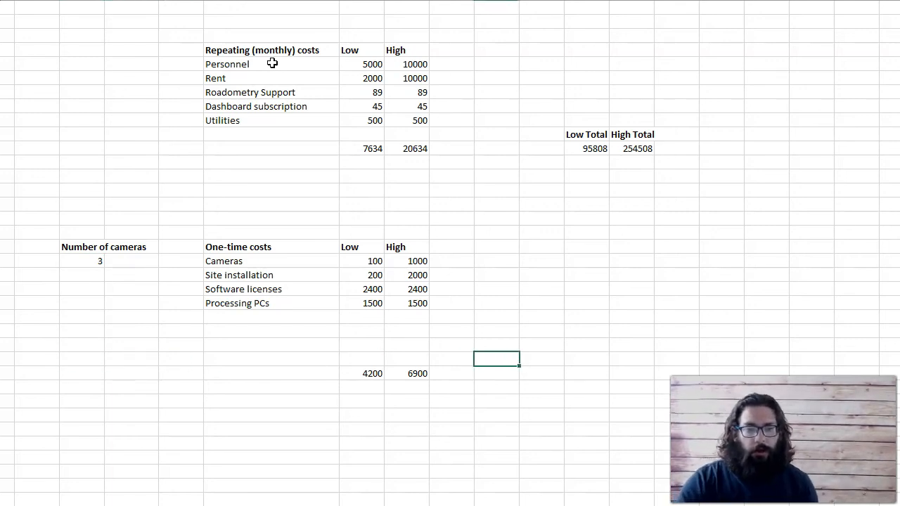
{"action": "left_click", "coordinate": [451, 218]}
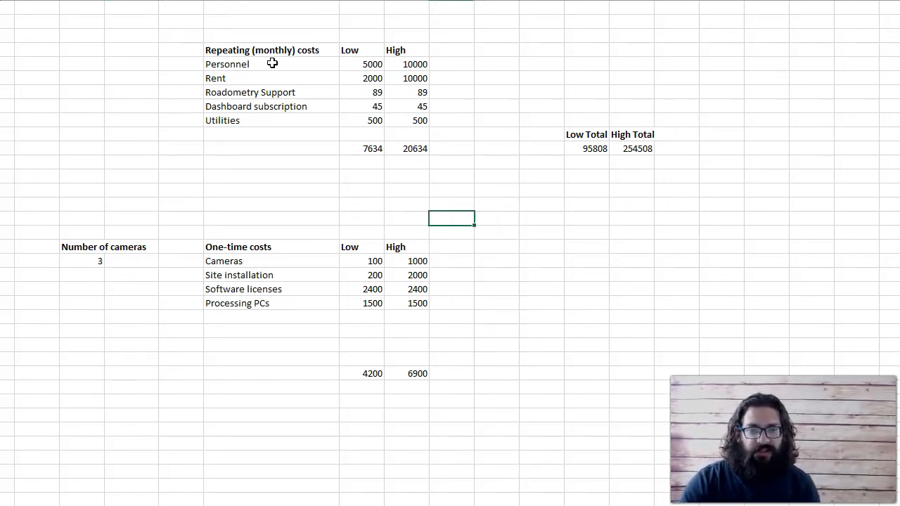
{"action": "left_click", "coordinate": [586, 175]}
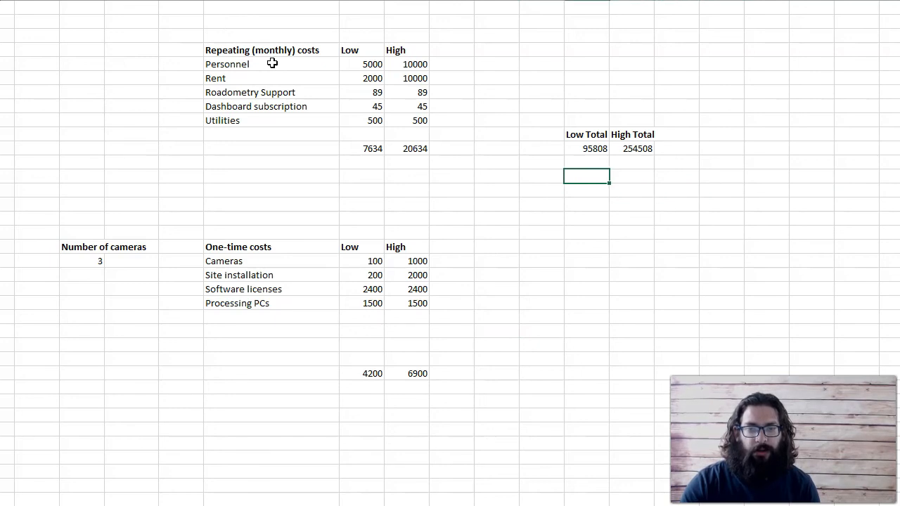
{"action": "left_click", "coordinate": [586, 148]}
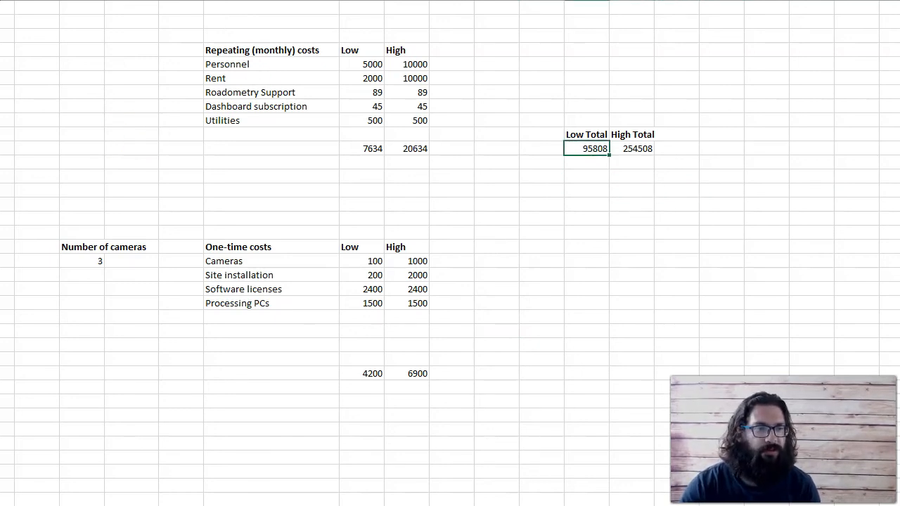
{"action": "mouse_move", "coordinate": [331, 92]}
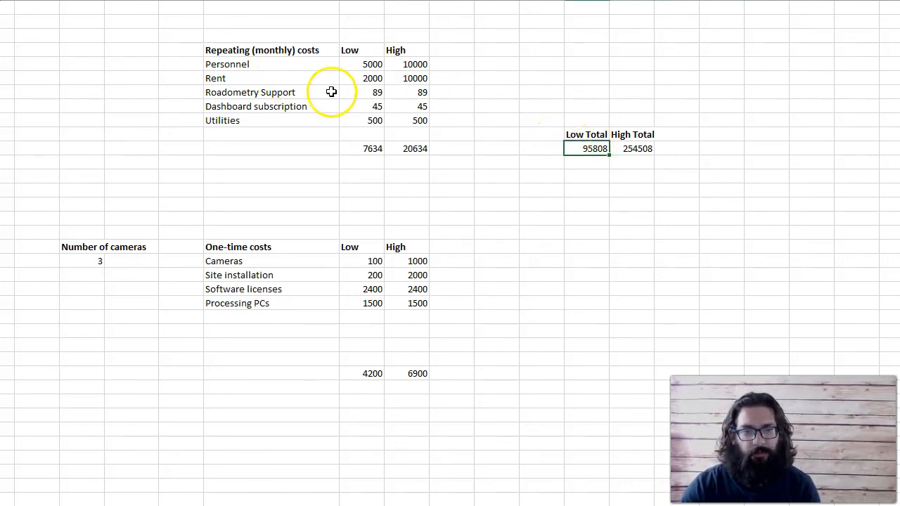
{"action": "mouse_move", "coordinate": [346, 374]}
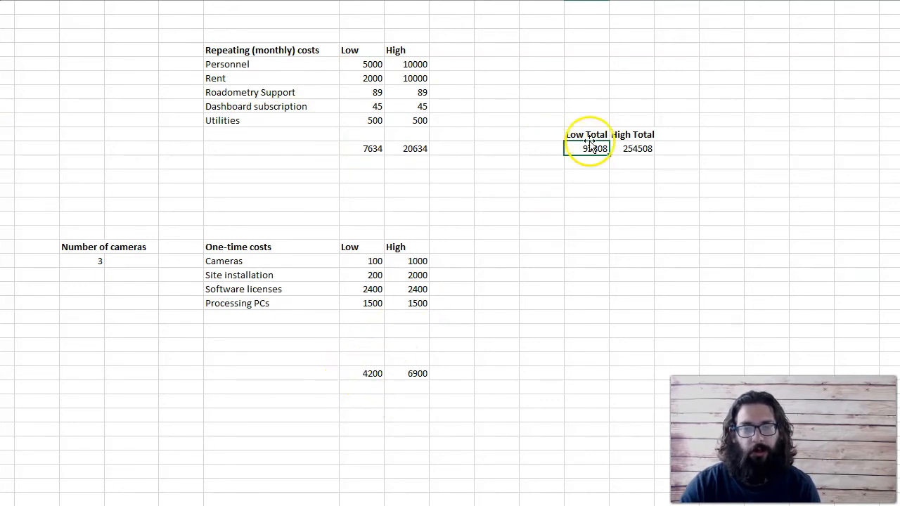
{"action": "left_click", "coordinate": [587, 148]}
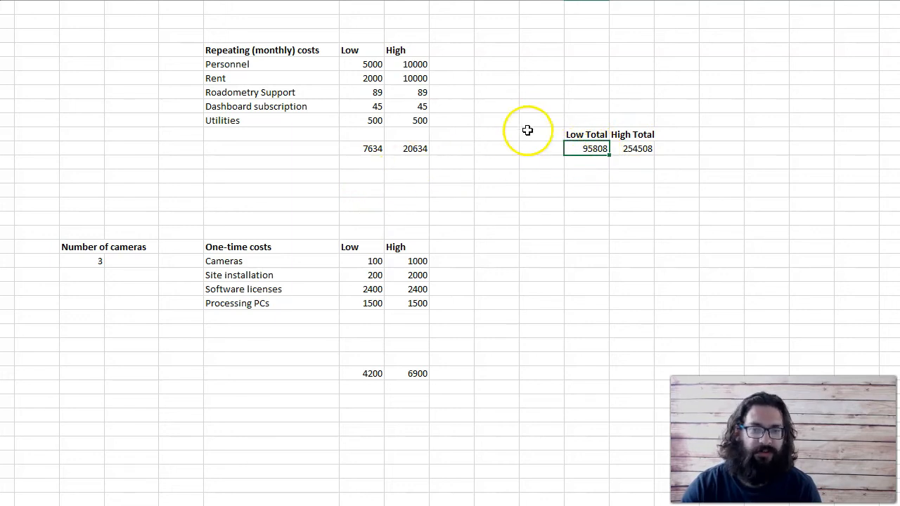
{"action": "left_click", "coordinate": [631, 148]}
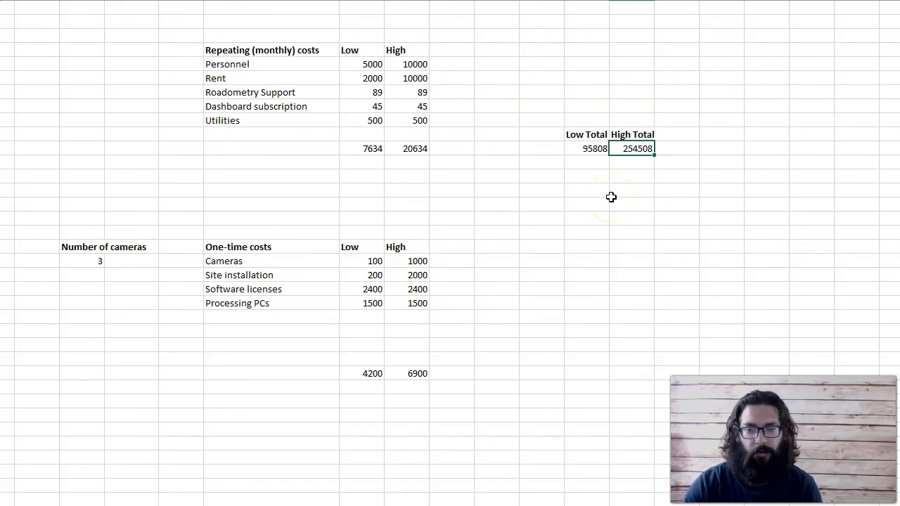
Enter 6 as the number of cameras and check the recalculated totals
{"action": "left_click", "coordinate": [82, 261]}
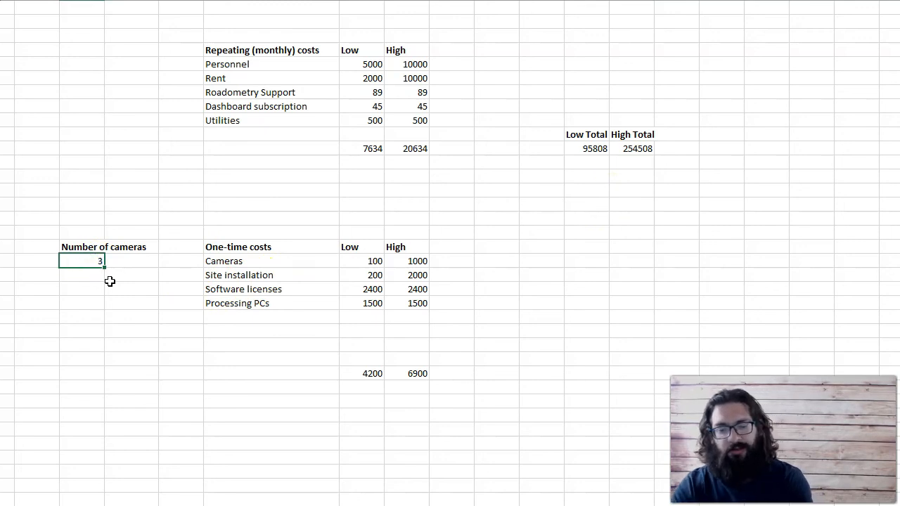
{"action": "type", "text": "6"}
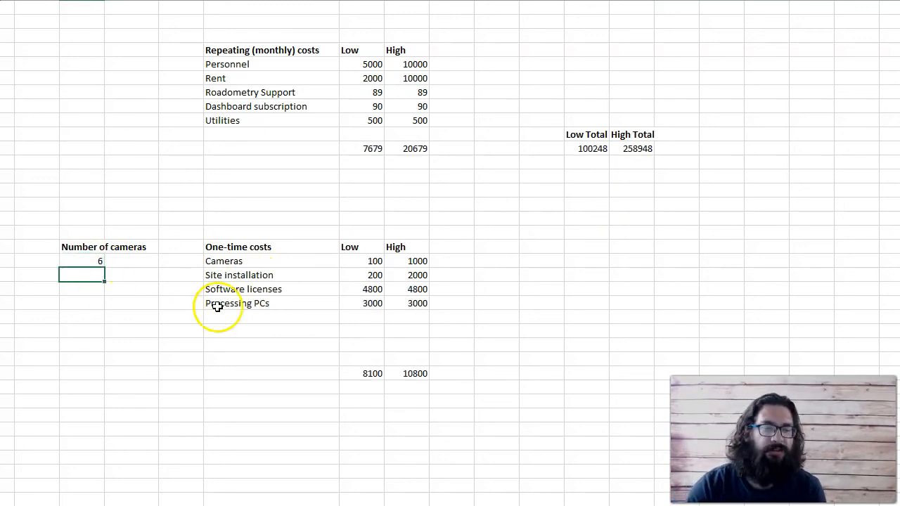
{"action": "mouse_move", "coordinate": [480, 312]}
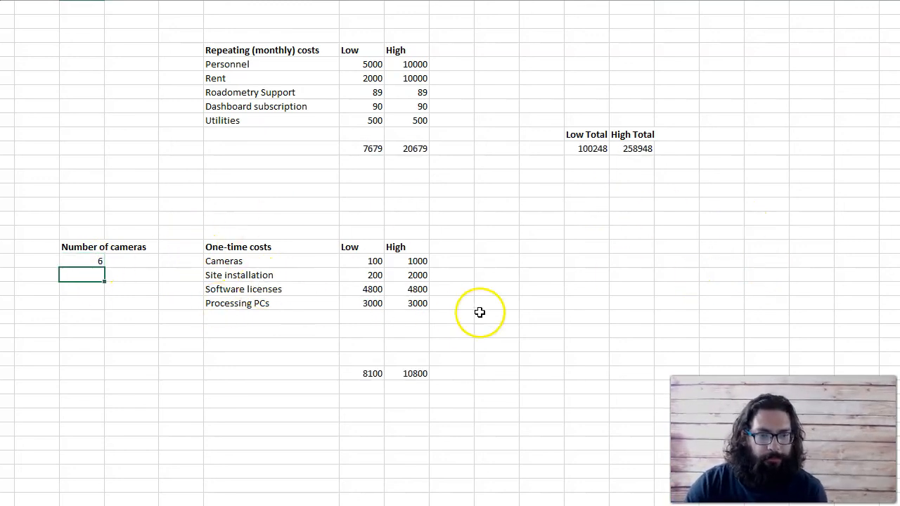
{"action": "left_click", "coordinate": [586, 148]}
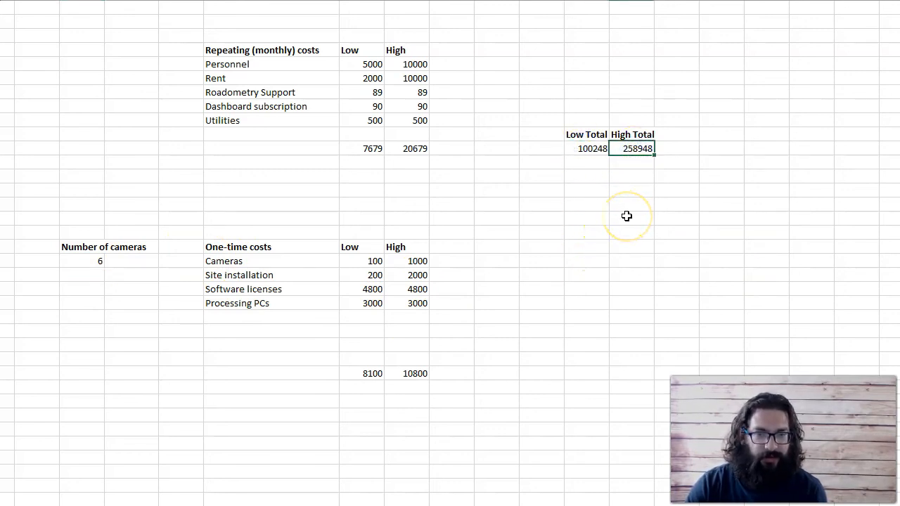
{"action": "mouse_move", "coordinate": [568, 263]}
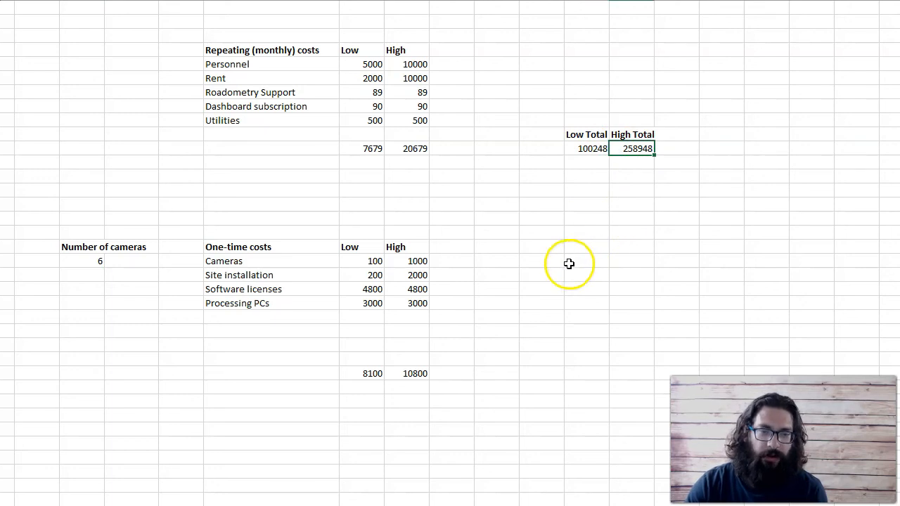
{"action": "mouse_move", "coordinate": [540, 348]}
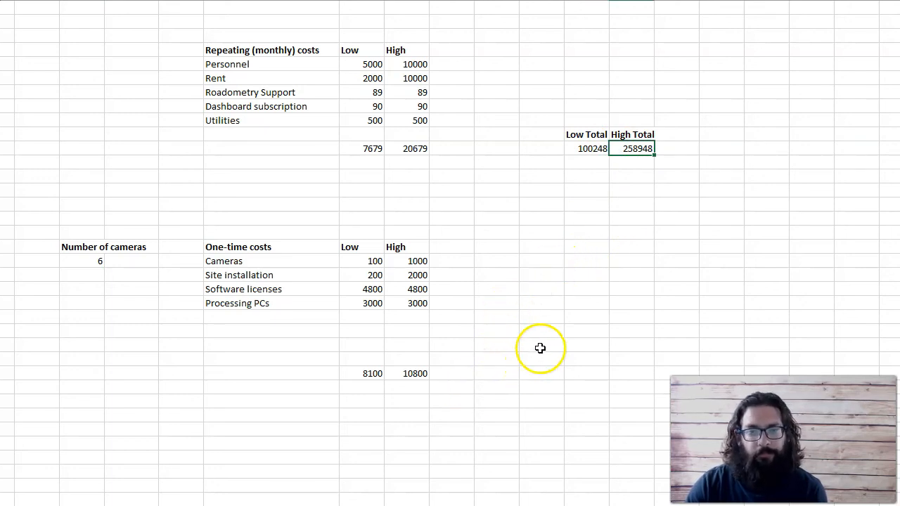
{"action": "mouse_move", "coordinate": [418, 374]}
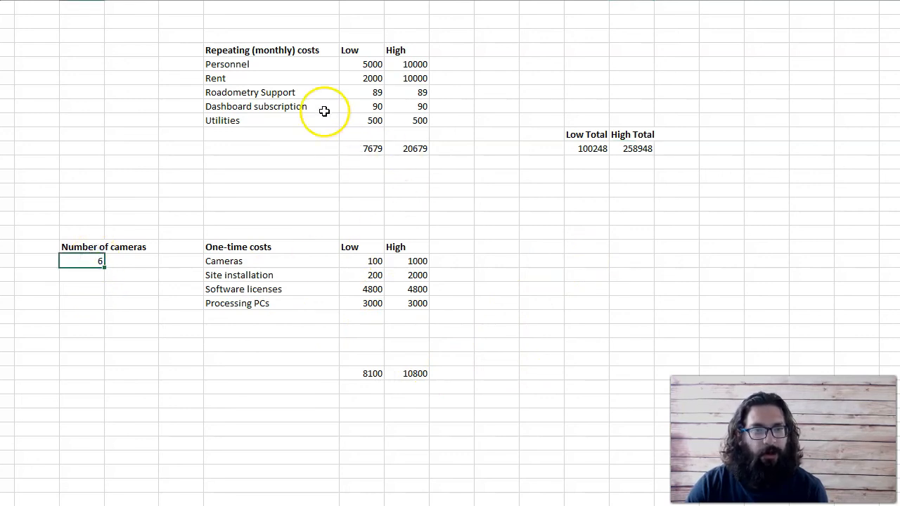
{"action": "left_click", "coordinate": [271, 106]}
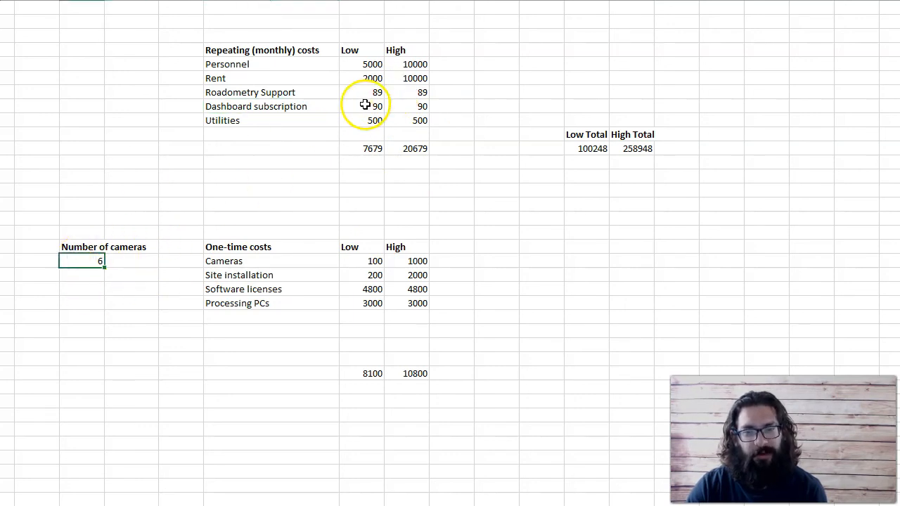
{"action": "mouse_move", "coordinate": [109, 211]}
{"action": "type", "text": "30"}
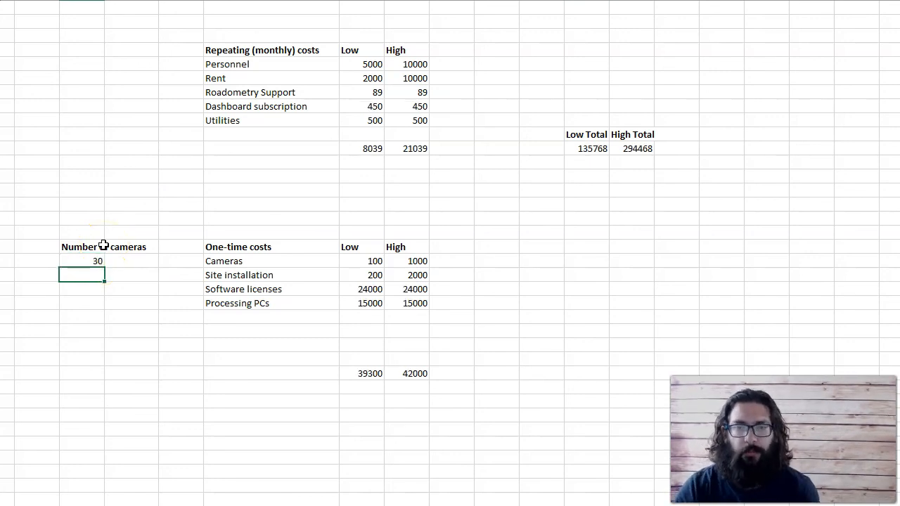
Check the Low (135768) and High (294468) totals and the number of cameras cell
{"action": "left_click", "coordinate": [586, 148]}
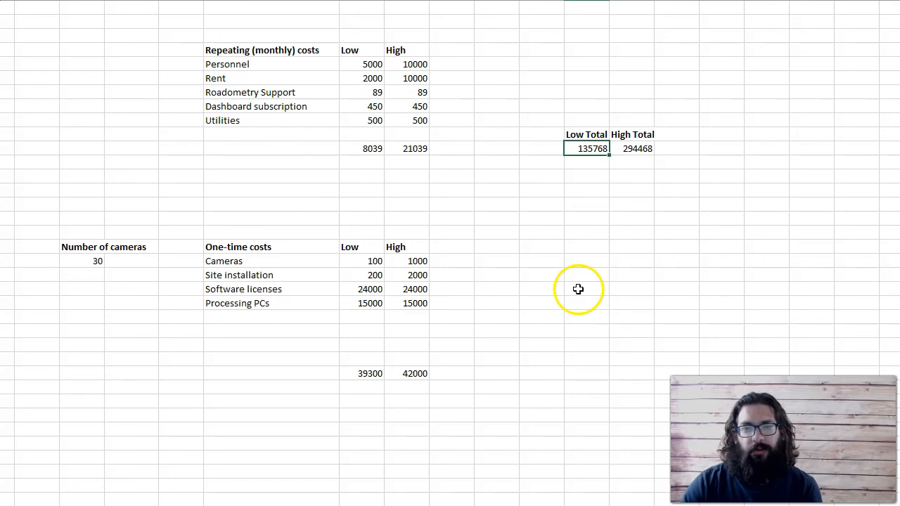
{"action": "left_click", "coordinate": [631, 148]}
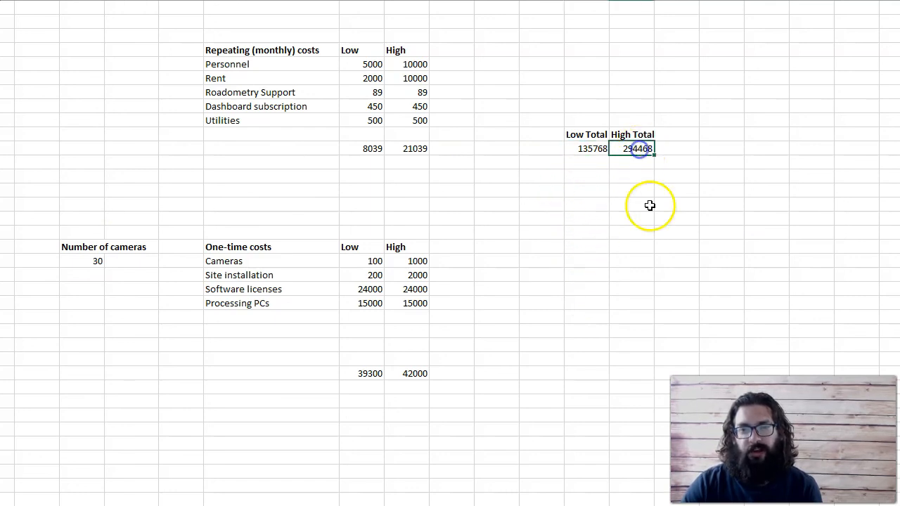
{"action": "left_click", "coordinate": [587, 175]}
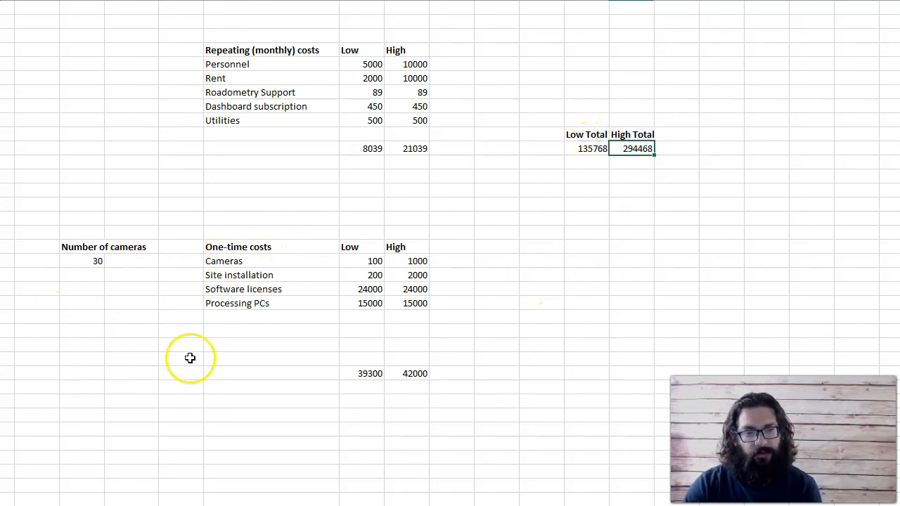
{"action": "mouse_move", "coordinate": [309, 297]}
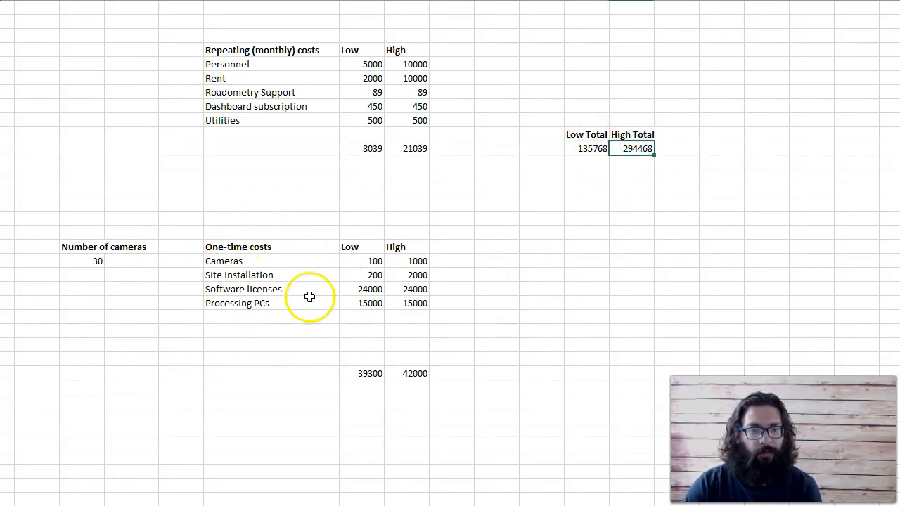
{"action": "left_click", "coordinate": [270, 303]}
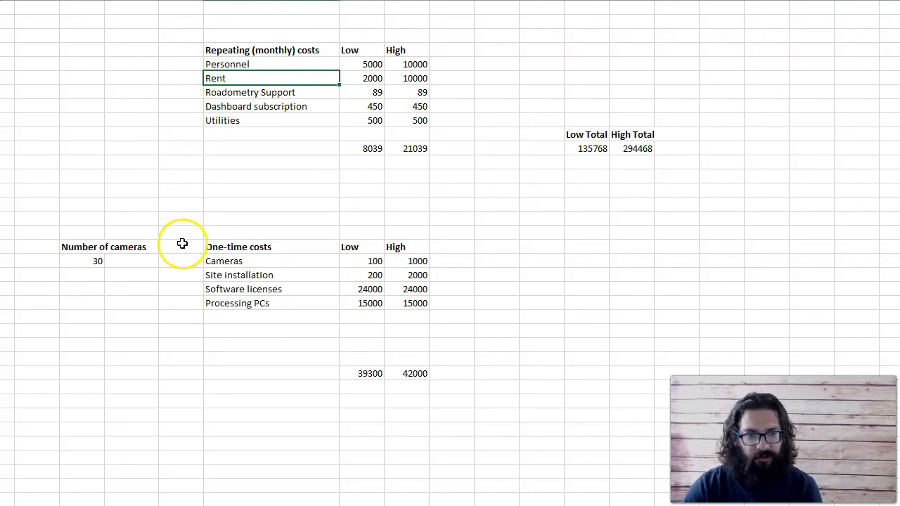
{"action": "left_click", "coordinate": [82, 261]}
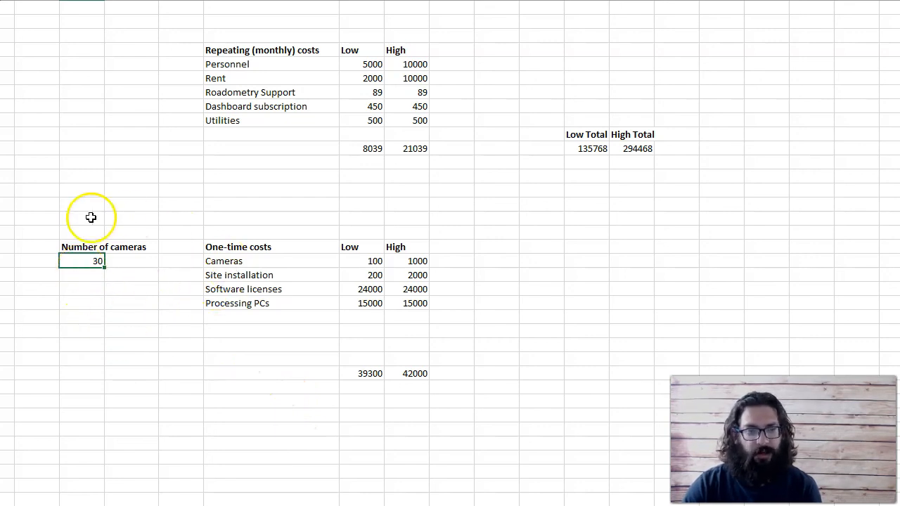
{"action": "mouse_move", "coordinate": [184, 460]}
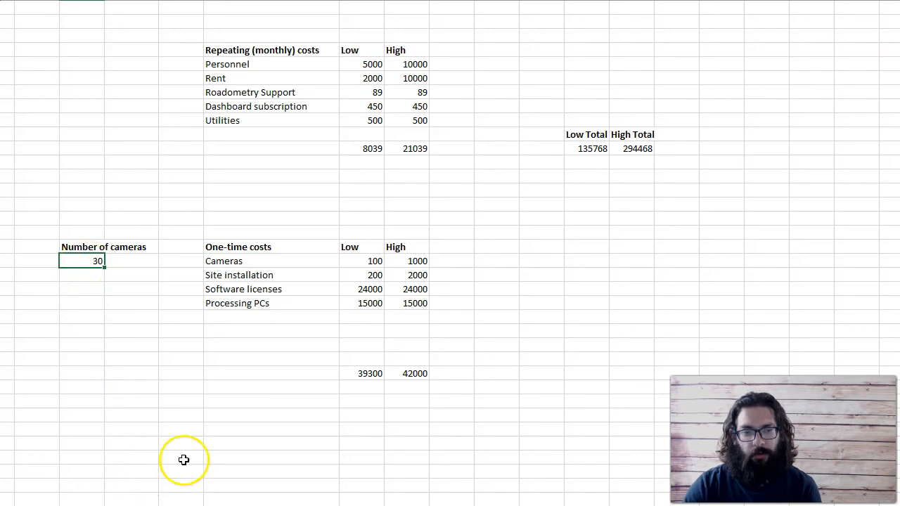